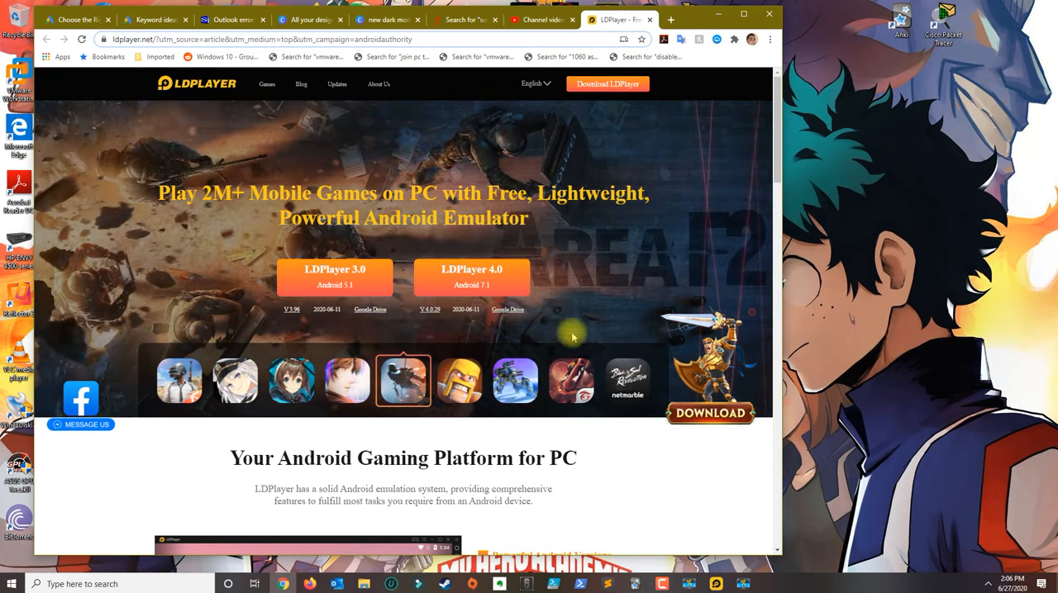
mouse_move(214, 91)
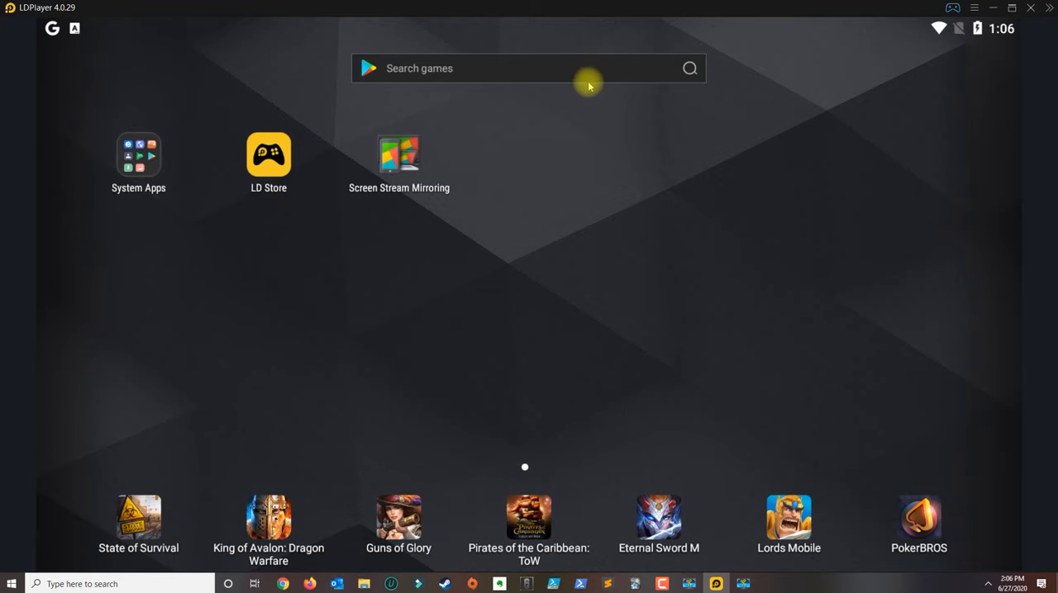
- Open the Play Store app search, then back out to the emulator home screen
click(529, 68)
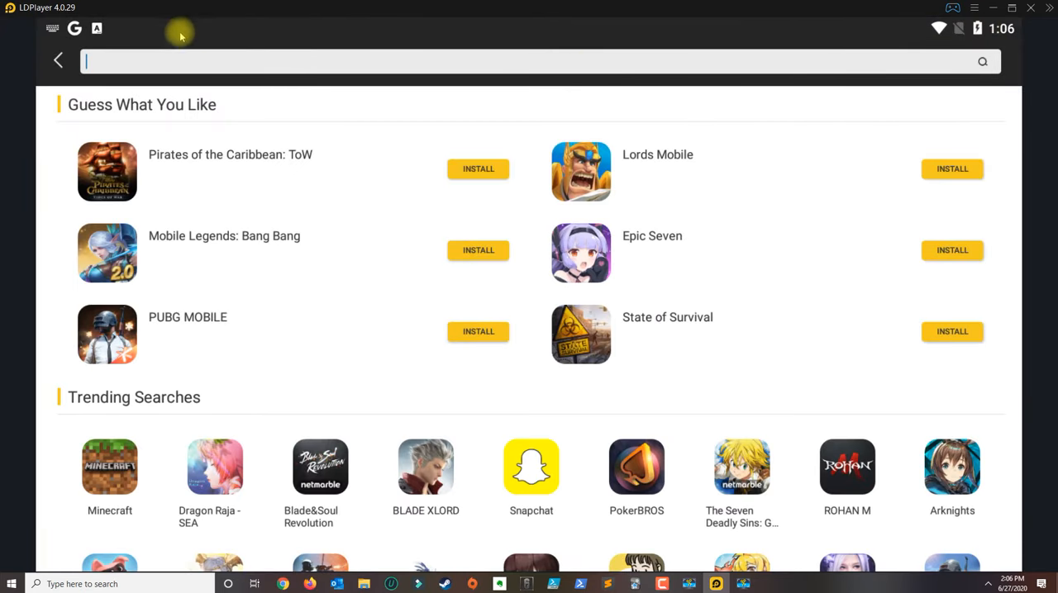
click(57, 61)
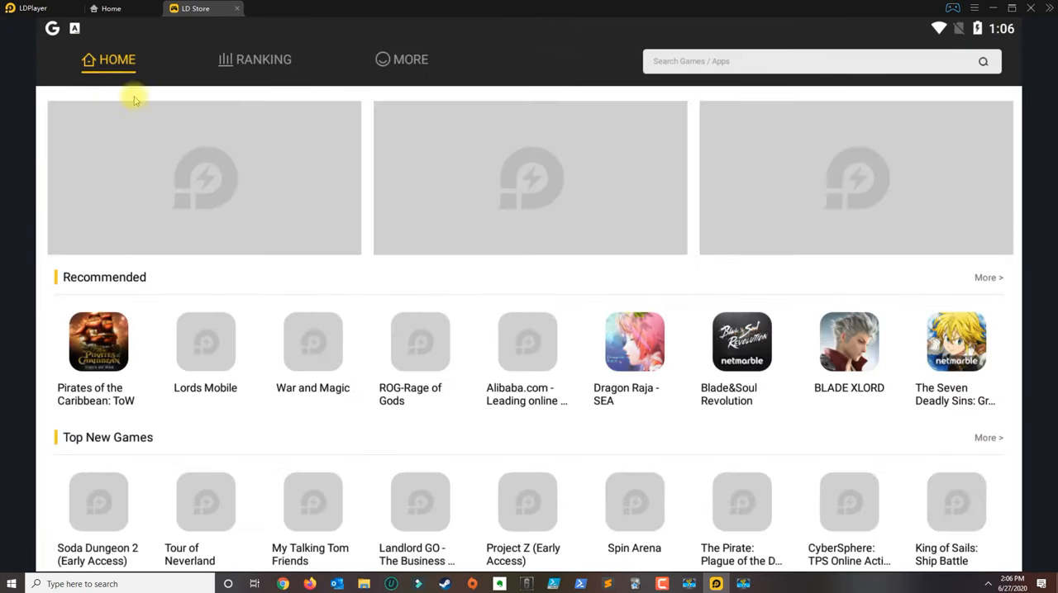
click(237, 9)
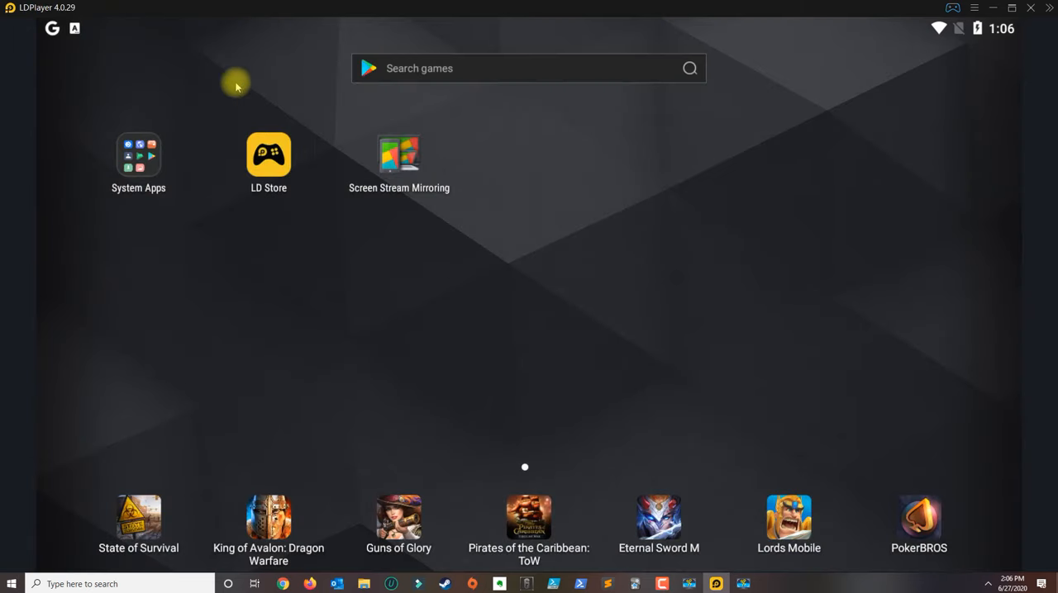
mouse_move(345, 224)
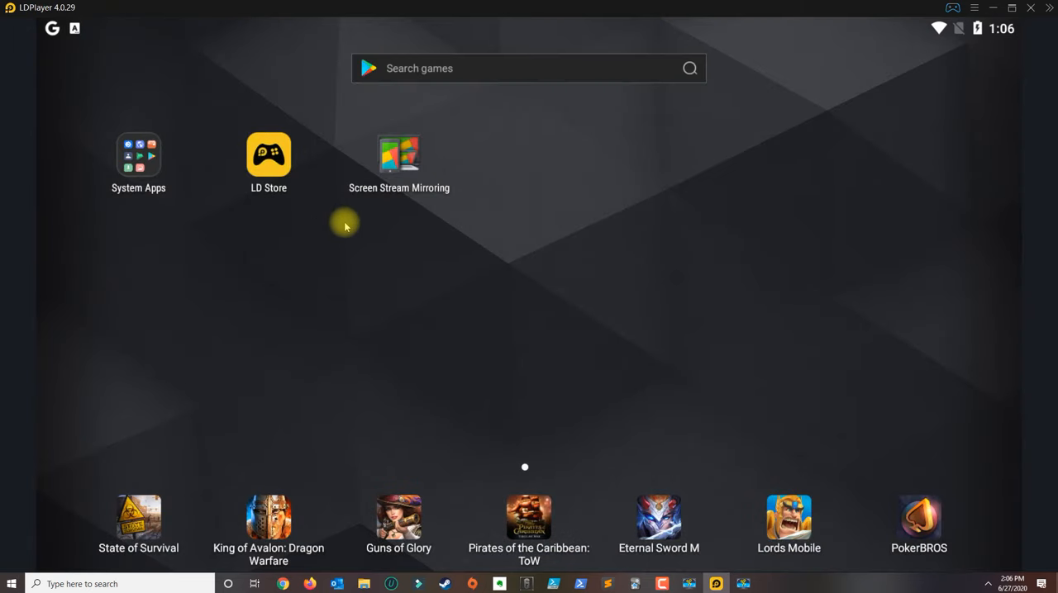
- Search for 'blink' and launch the installed Blink Home Monitor app
click(139, 156)
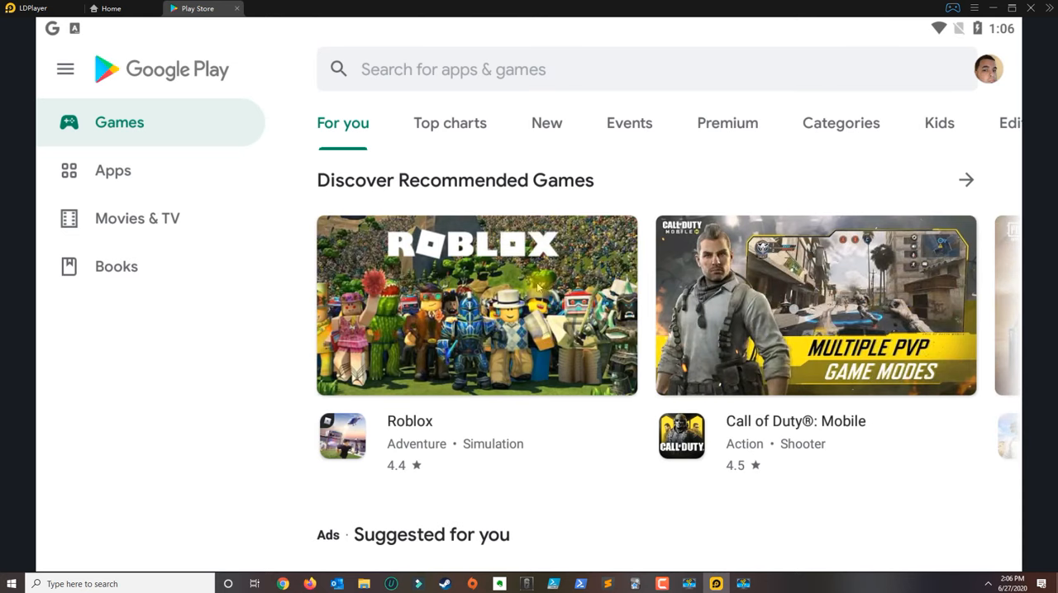
mouse_move(527, 283)
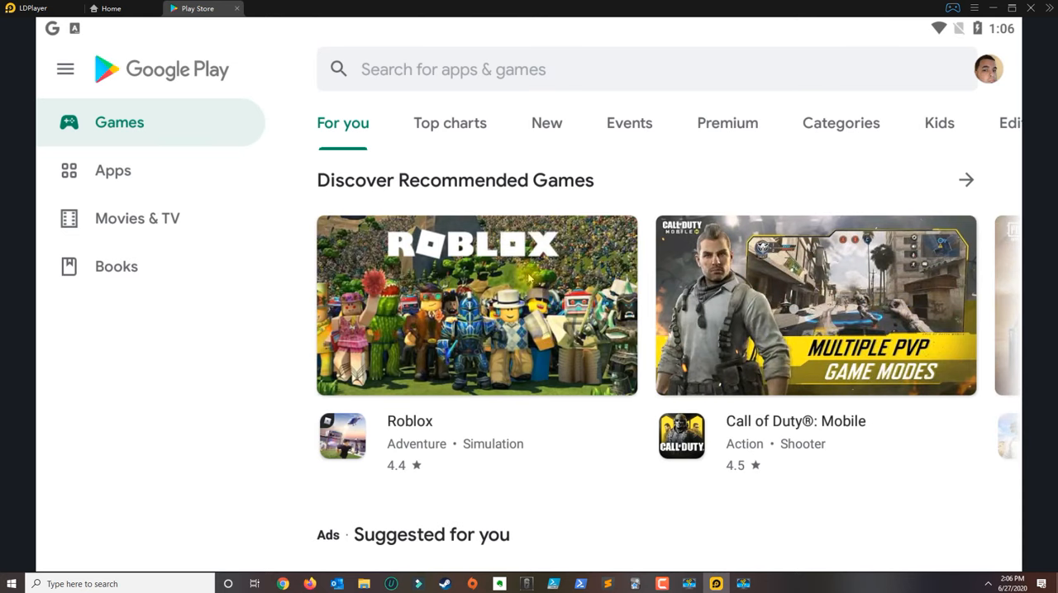
text(blink)
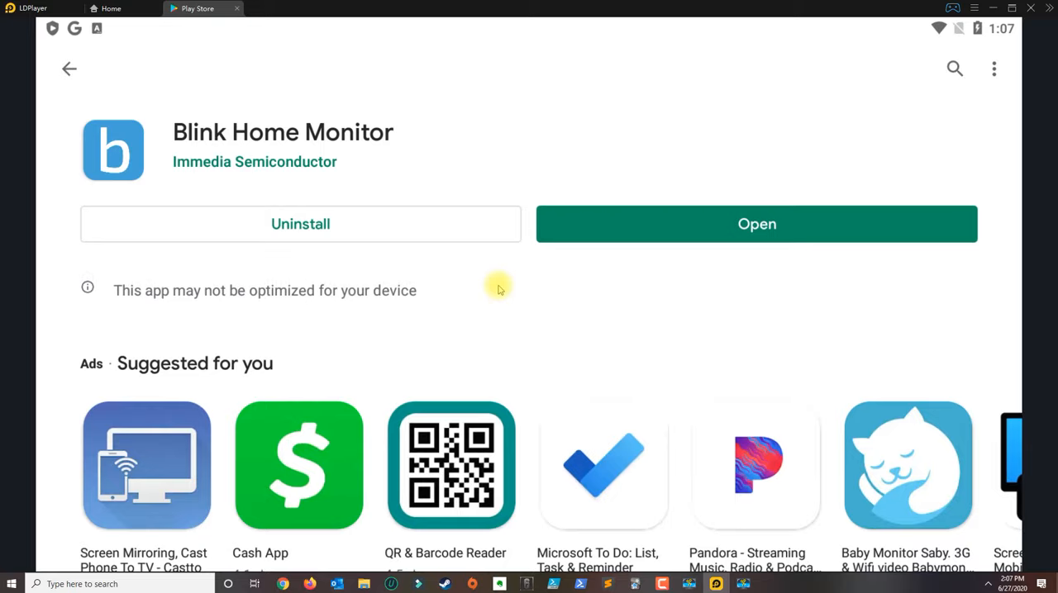
click(756, 224)
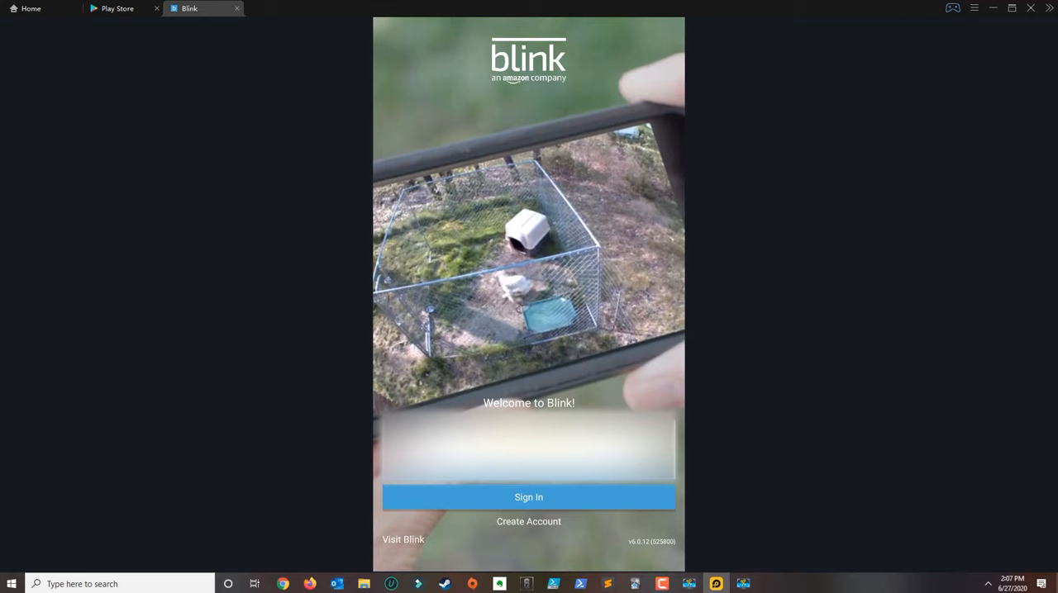
- Sign in to the Blink account to reach the Home System dashboard
click(529, 497)
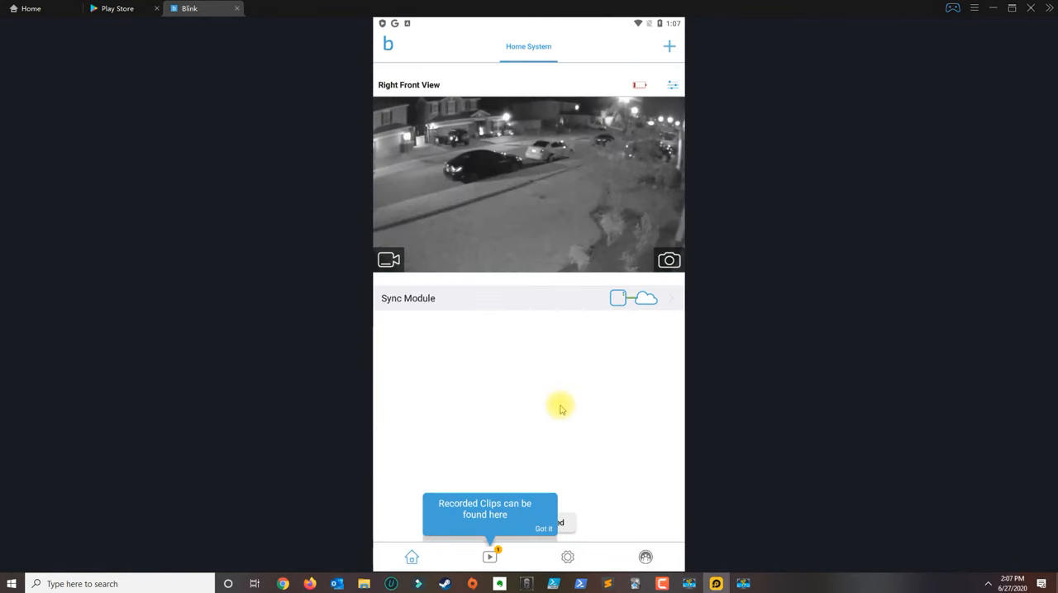
mouse_move(472, 502)
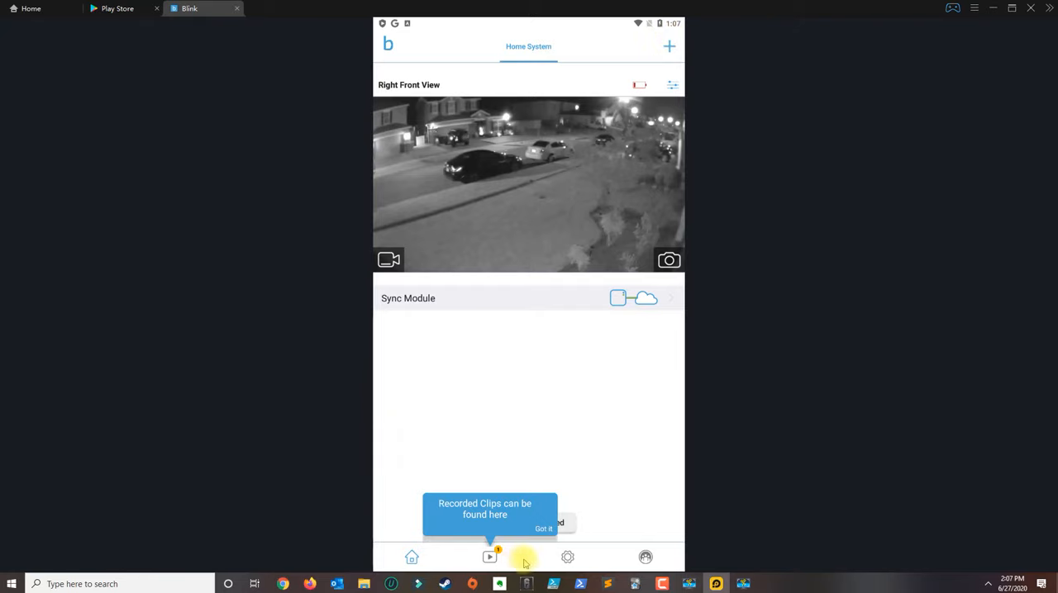
mouse_move(390, 259)
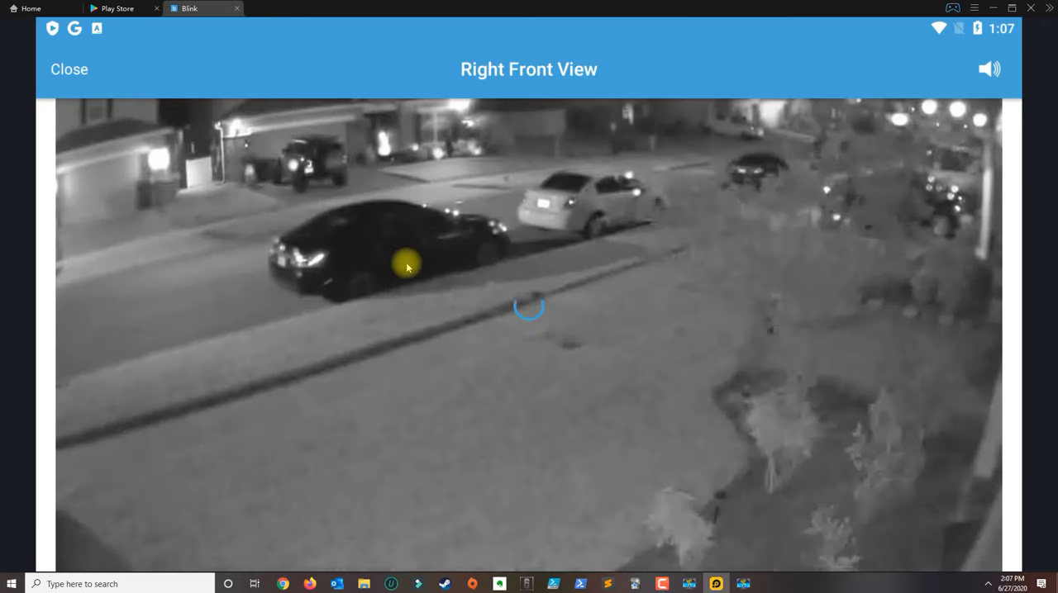
mouse_move(203, 168)
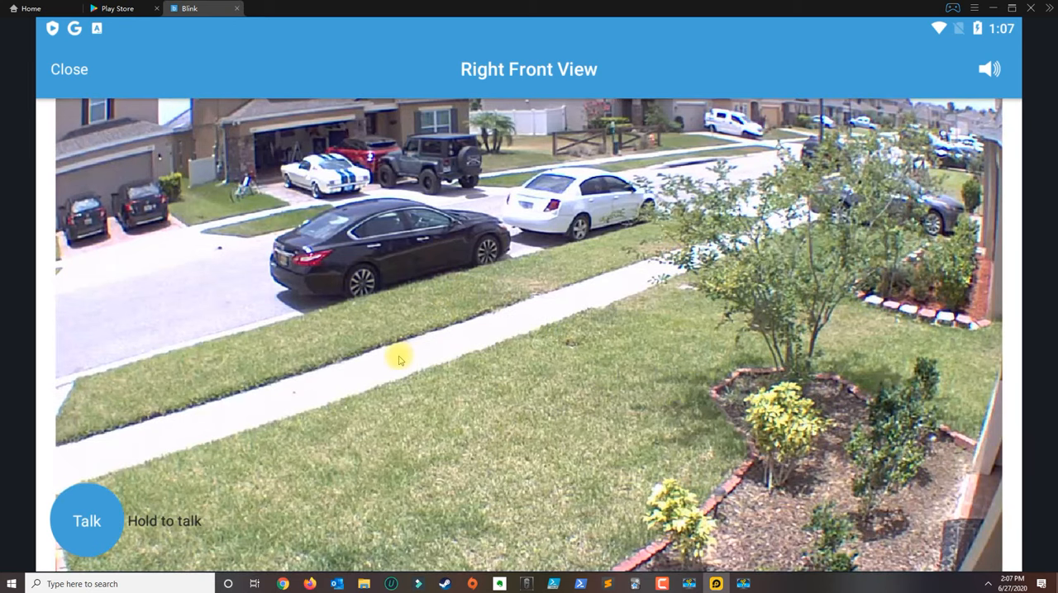
mouse_move(533, 190)
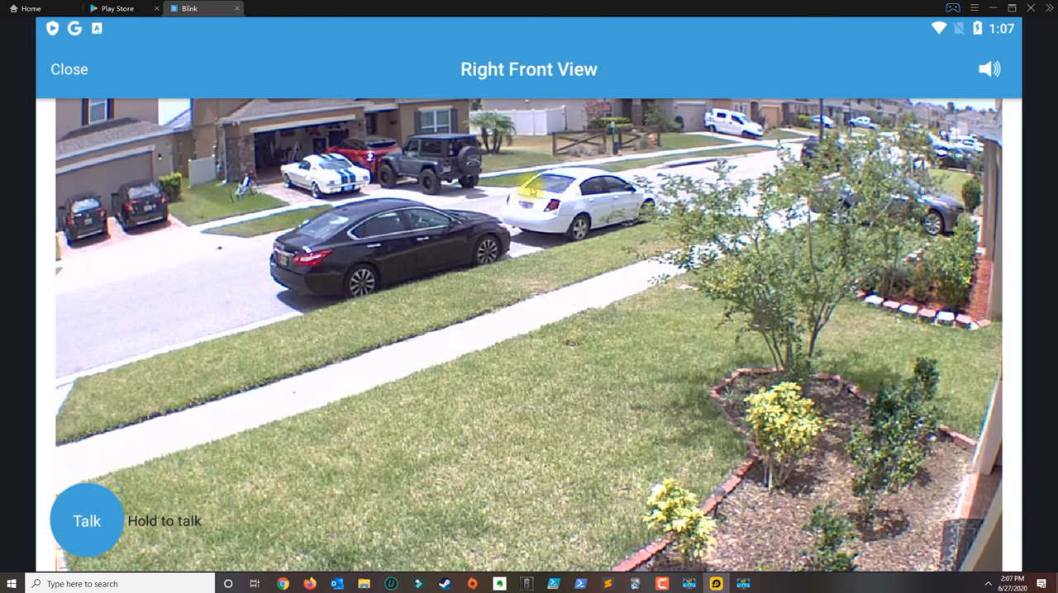
mouse_move(87, 520)
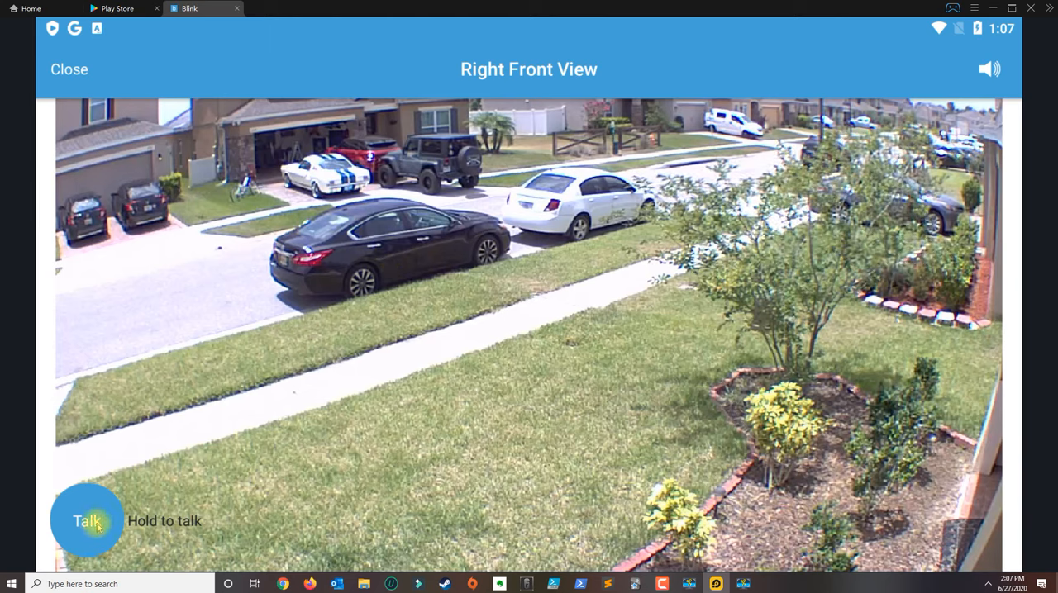
- Try Talk and the speaker toggle on the Right Front View feed, then close it
click(990, 69)
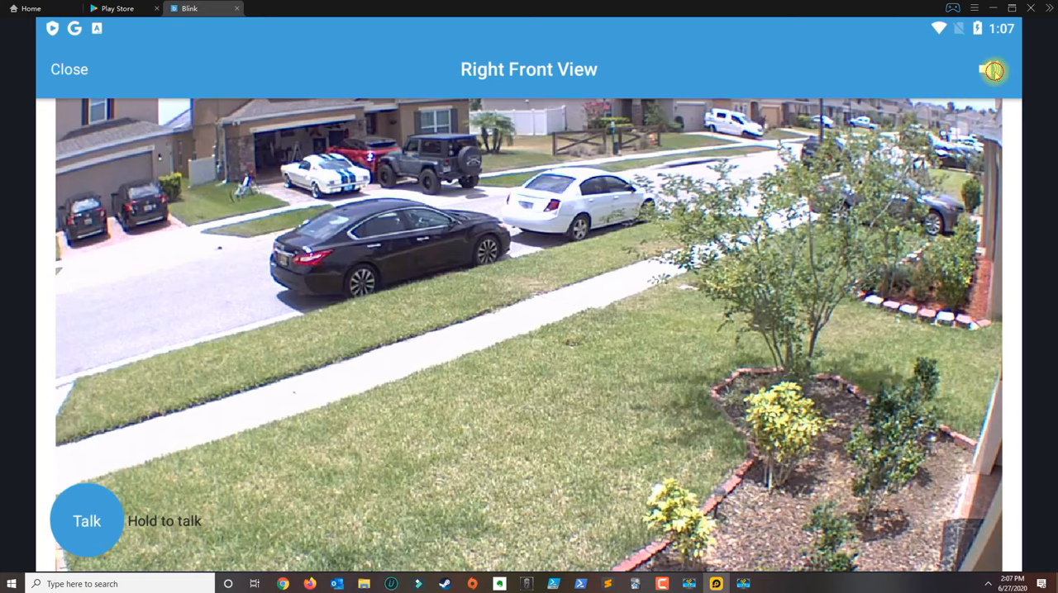
click(992, 69)
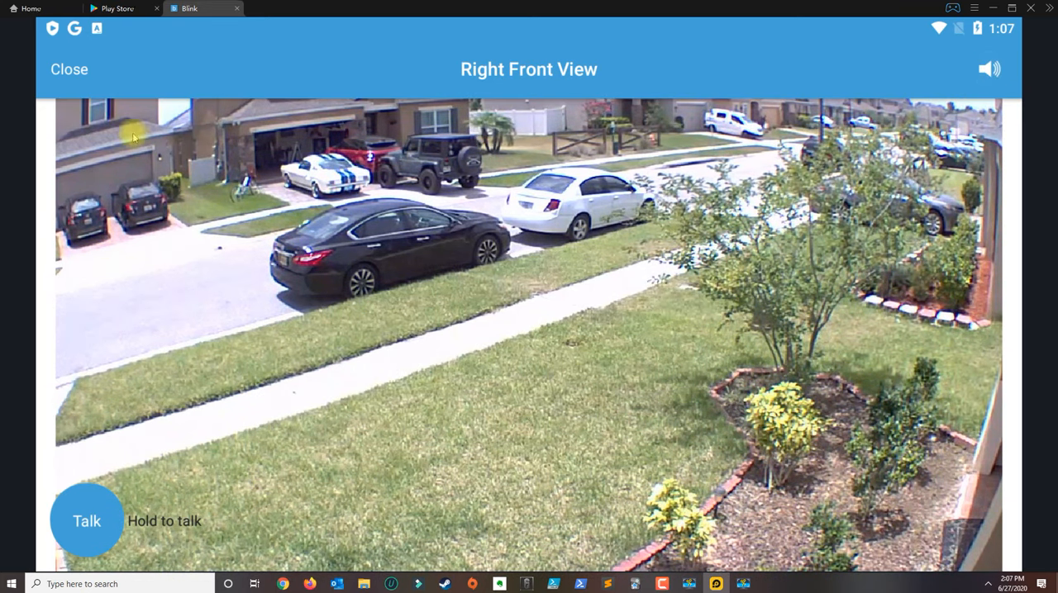
click(70, 68)
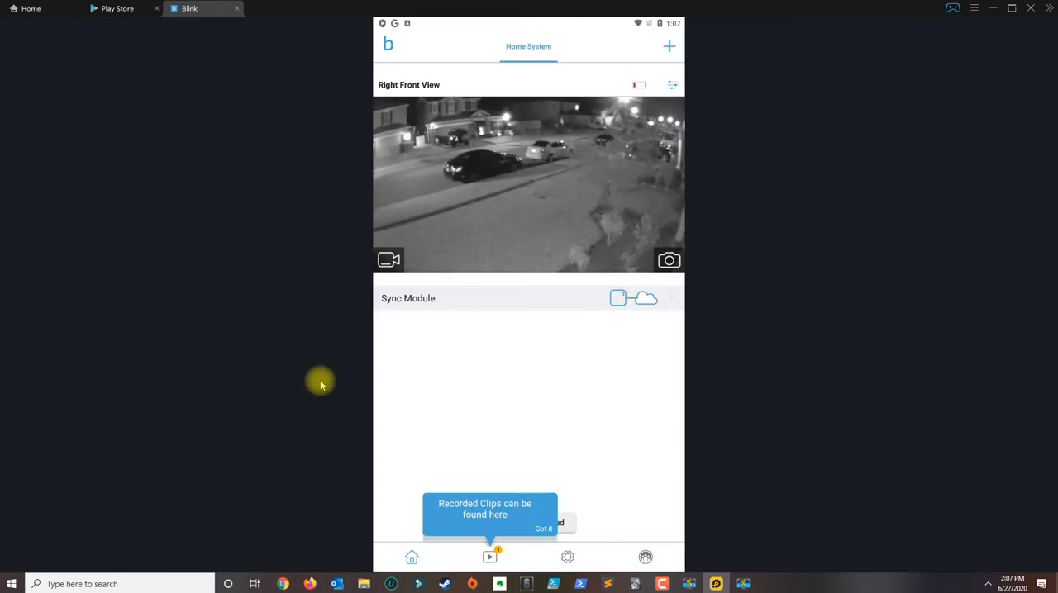
mouse_move(538, 373)
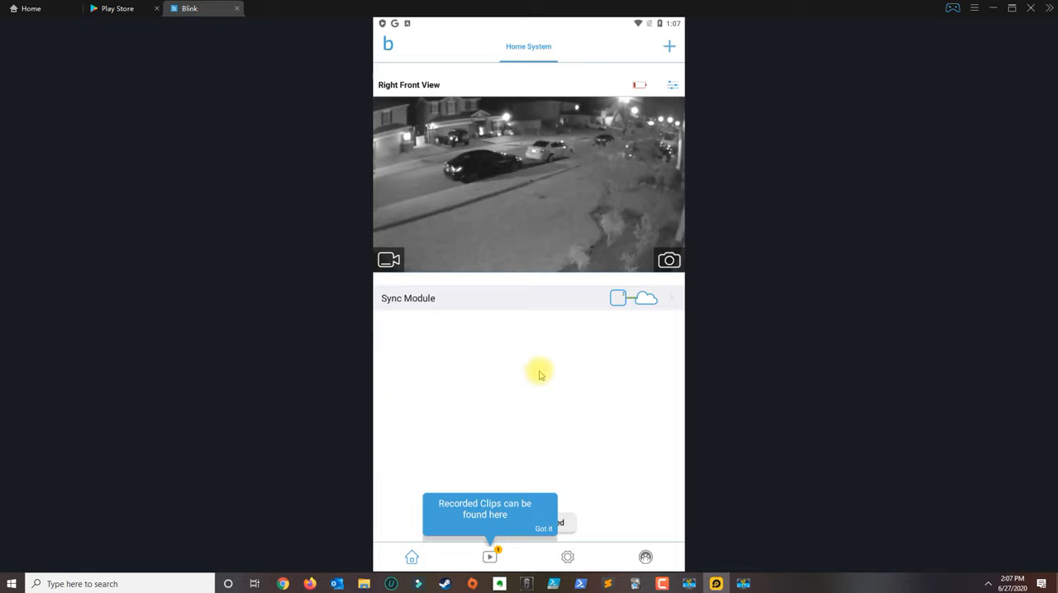
mouse_move(489, 348)
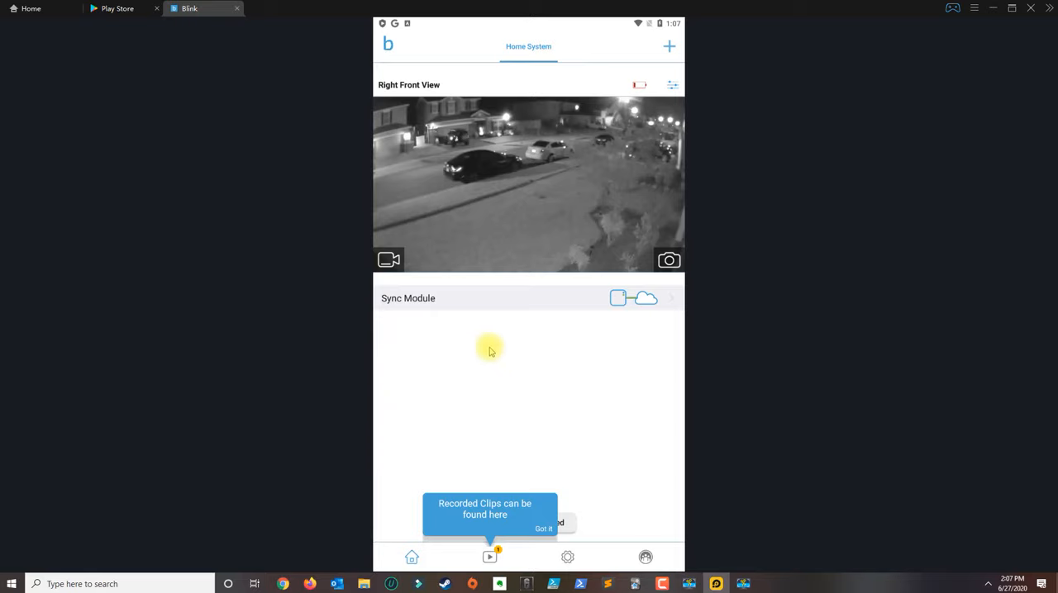
mouse_move(471, 340)
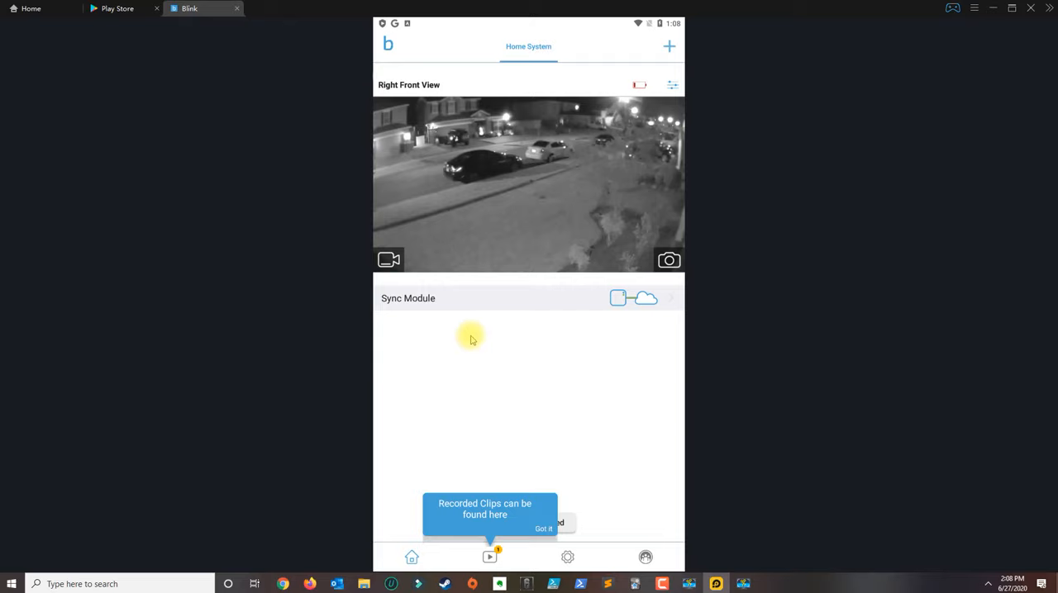
mouse_move(469, 354)
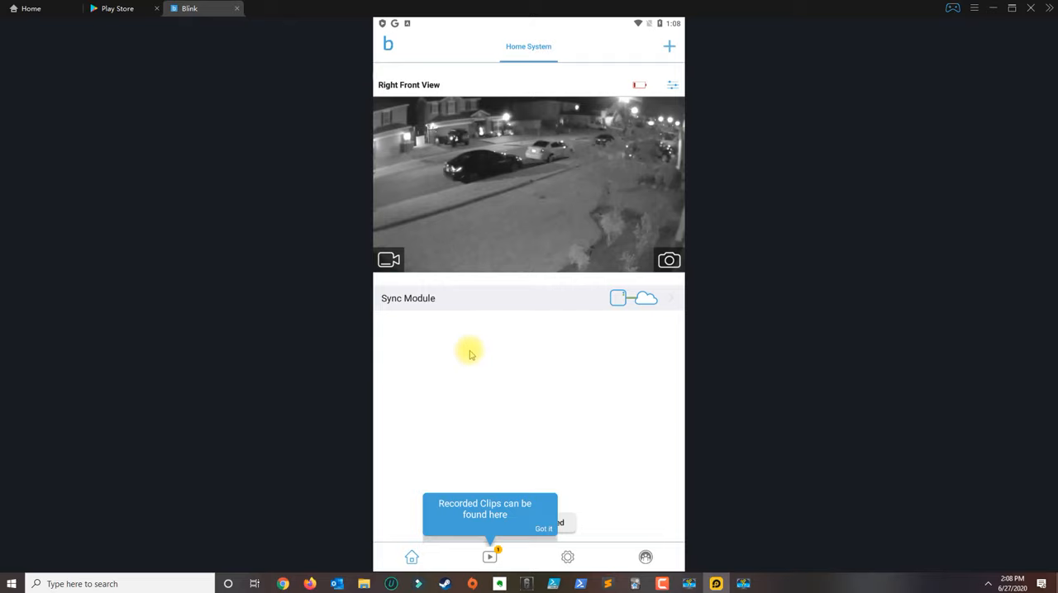
mouse_move(449, 337)
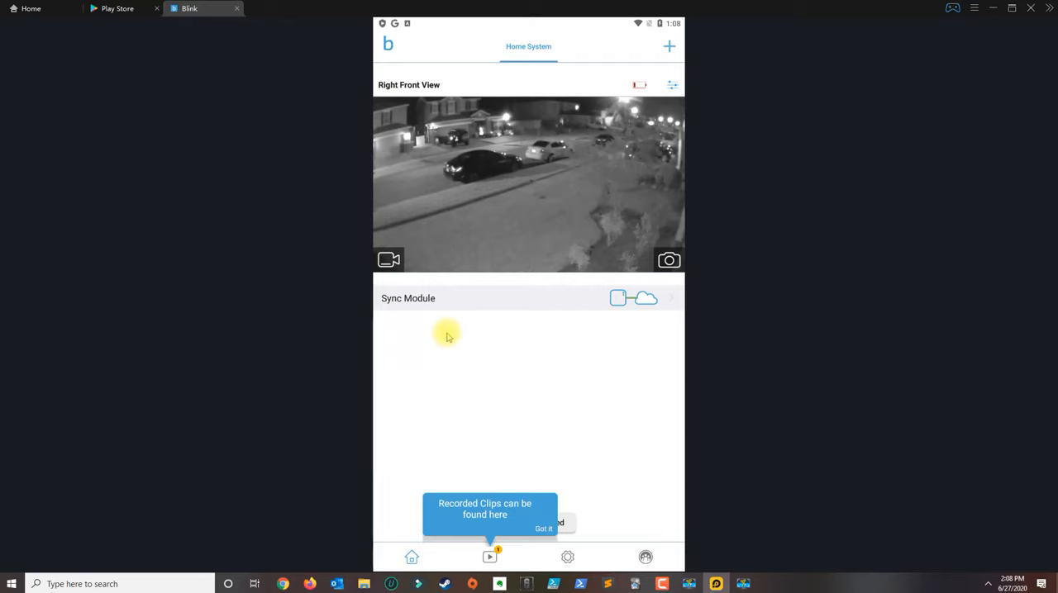